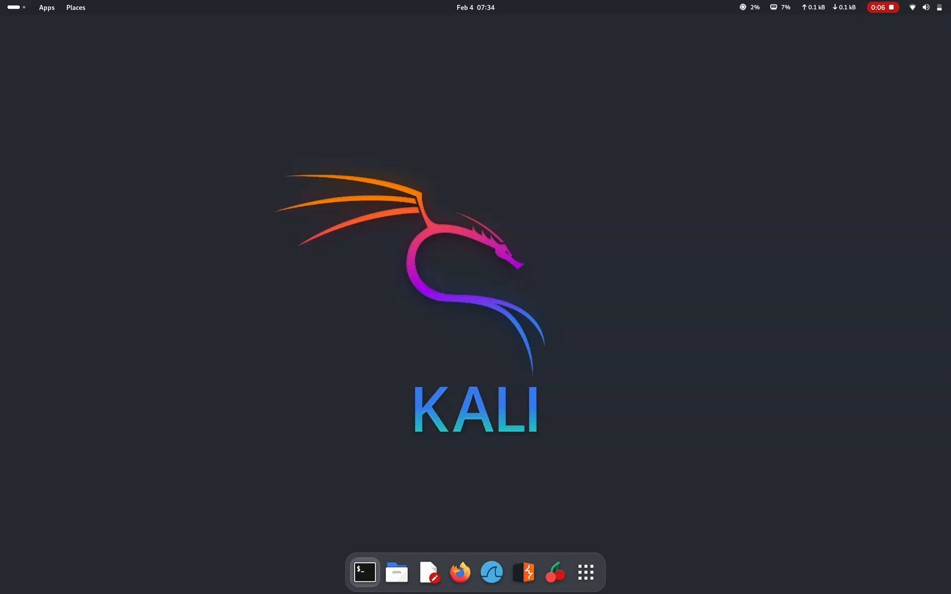
pyautogui.moveTo(363, 571)
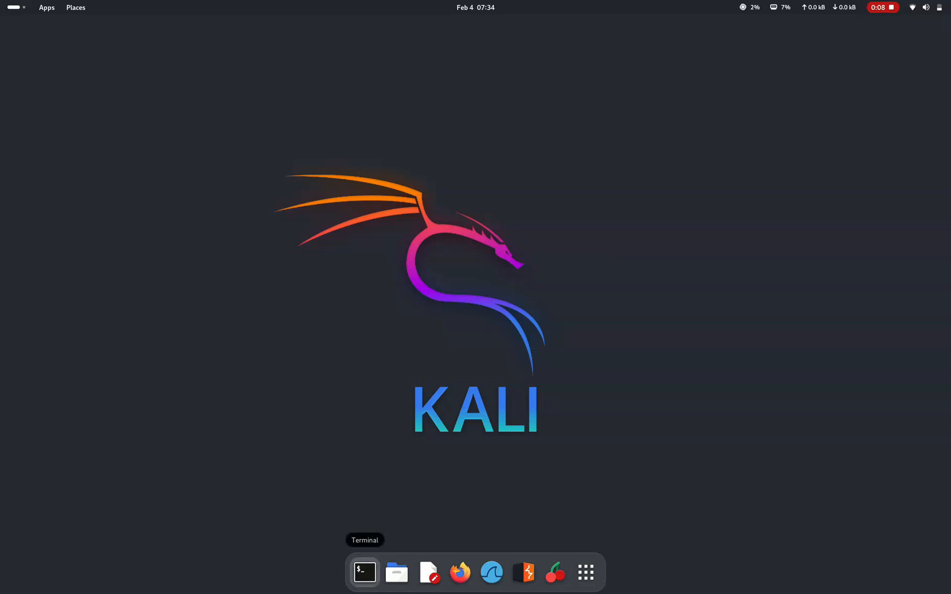
# Run 'sudo apt-get update' in a new Terminal window to refresh package lists
pyautogui.click(364, 572)
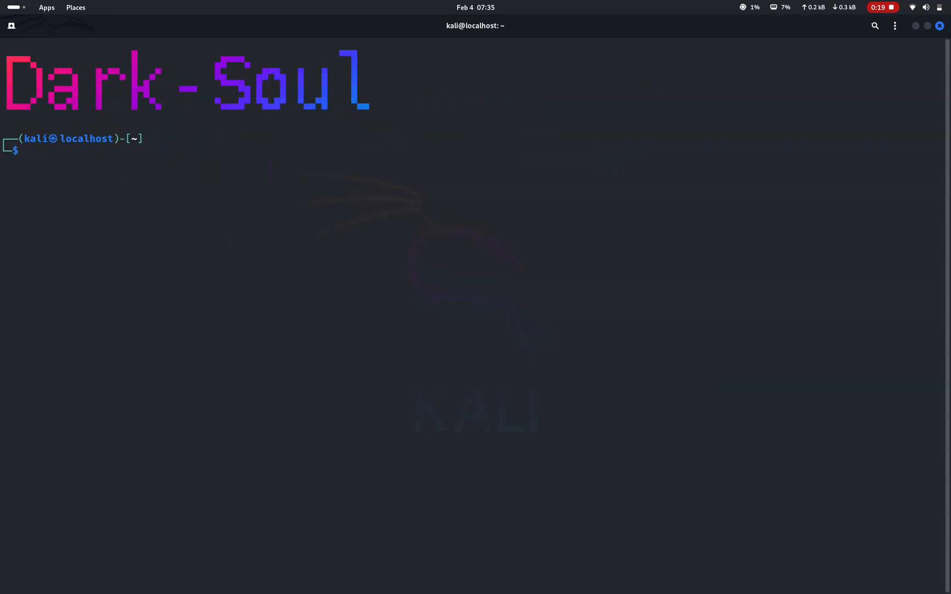
pyautogui.write('sudo apt-get update')
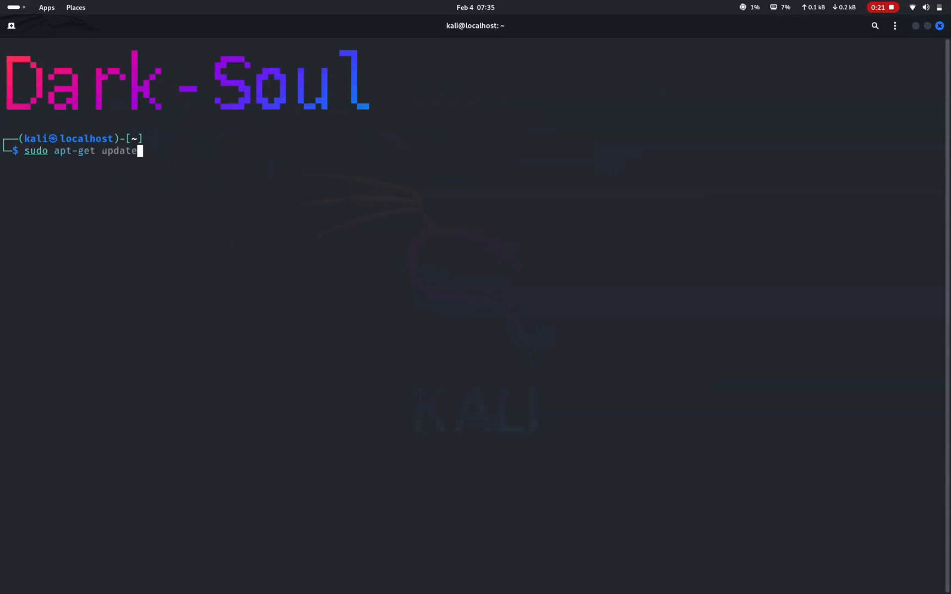
pyautogui.press('Return')
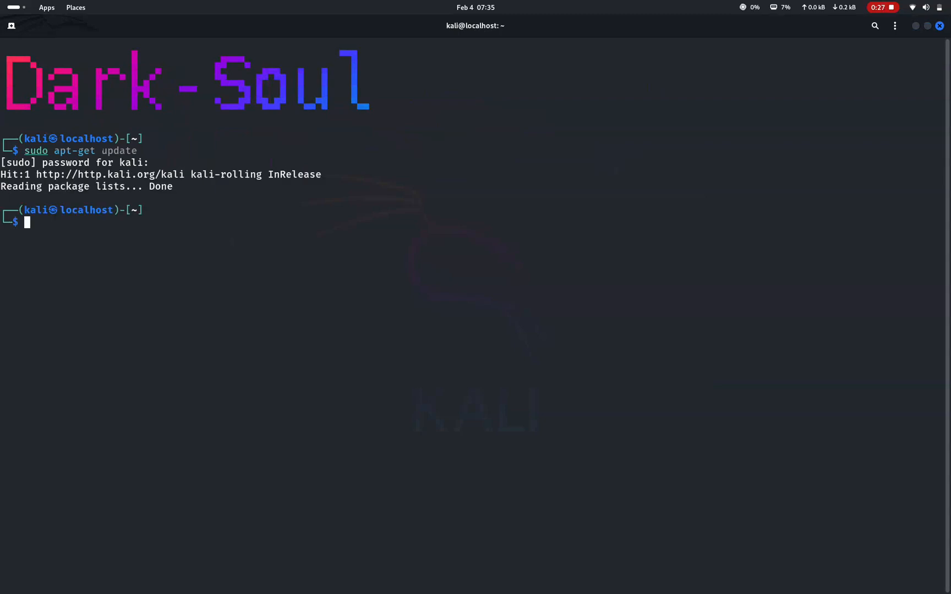
# Install tor and torbrowser-launcher with 'sudo apt install -y', pulling in torsocks and tor-geoipdb
pyautogui.write('sudo apt-get update')
pyautogui.write('sudo apt install -y')
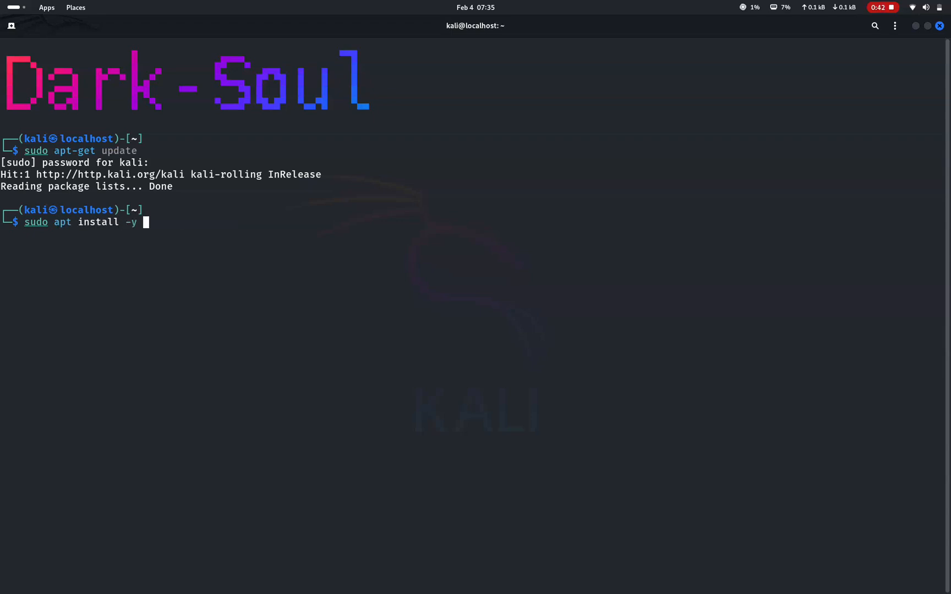
pyautogui.write('tor torbrowser-')
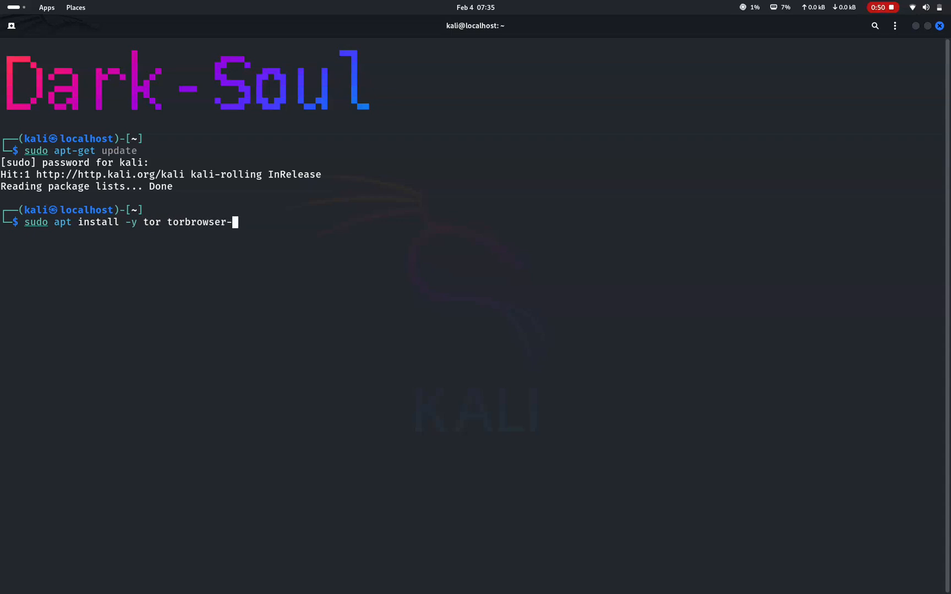
pyautogui.write('launcher')
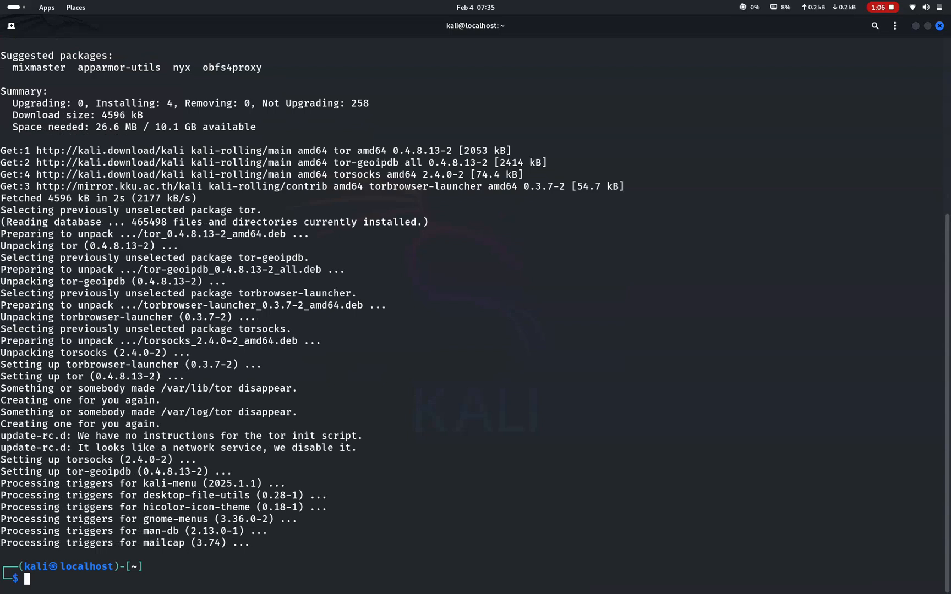
# Run 'tor' and let its log reach 'Bootstrapped 100% (done)'
pyautogui.write('tor')
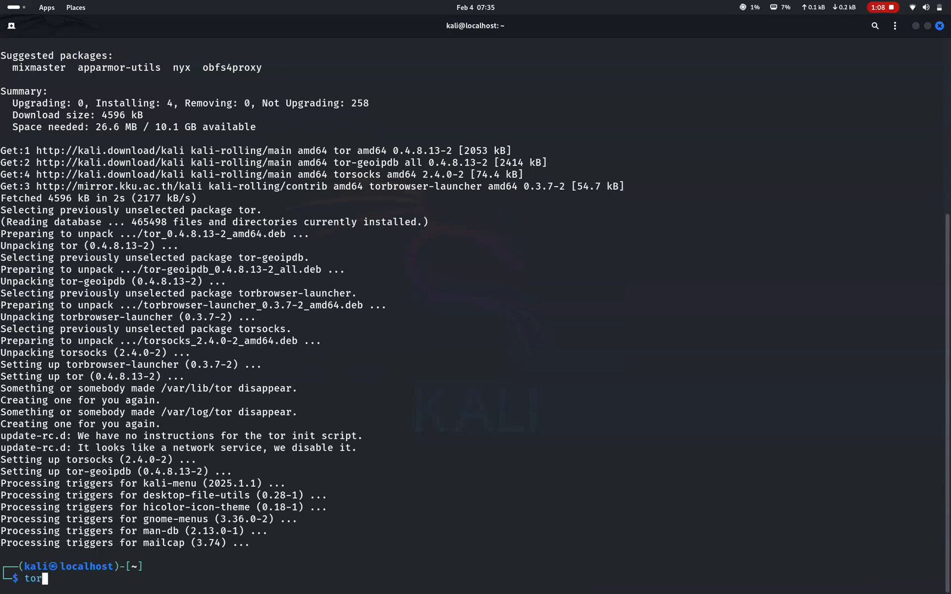
pyautogui.write('br')
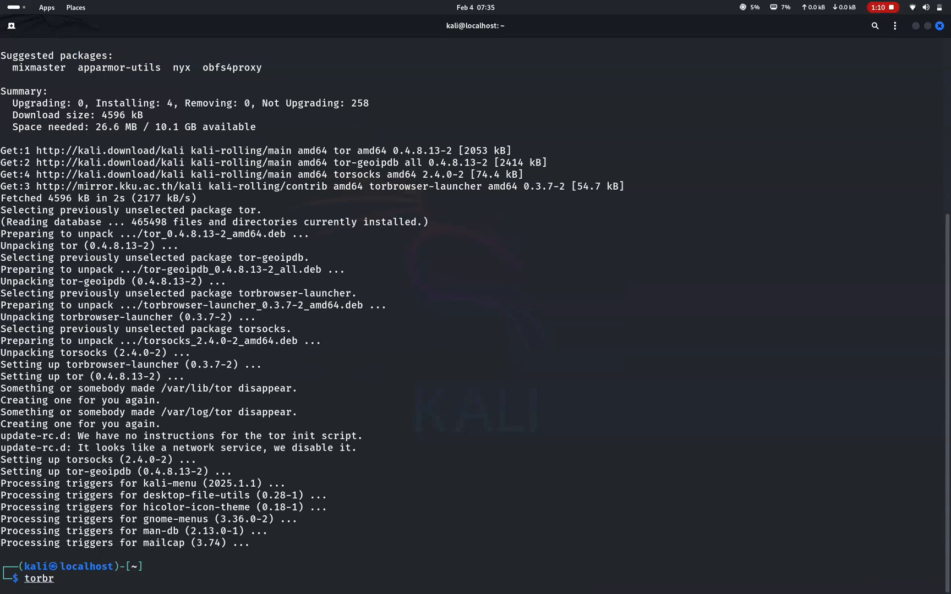
pyautogui.press('Enter')
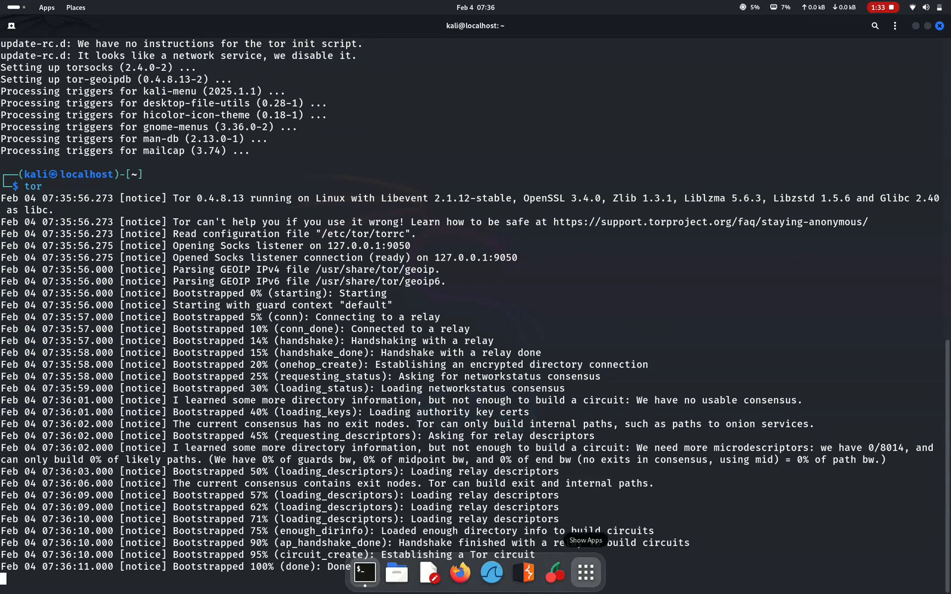
# Save Tor Browser Launcher Settings with 'Install Tor Browser' checked, then launch Tor Browser
pyautogui.click(584, 572)
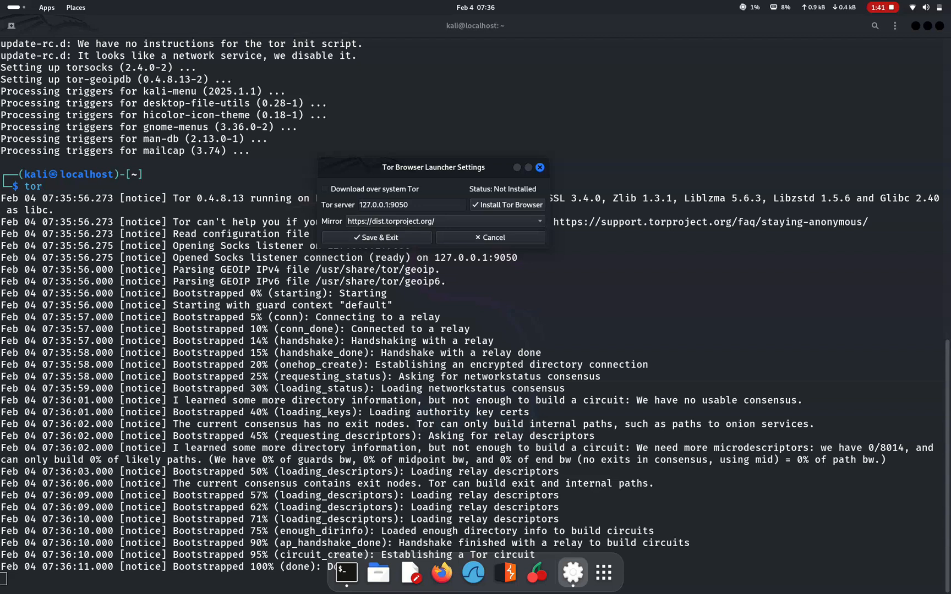
pyautogui.click(488, 237)
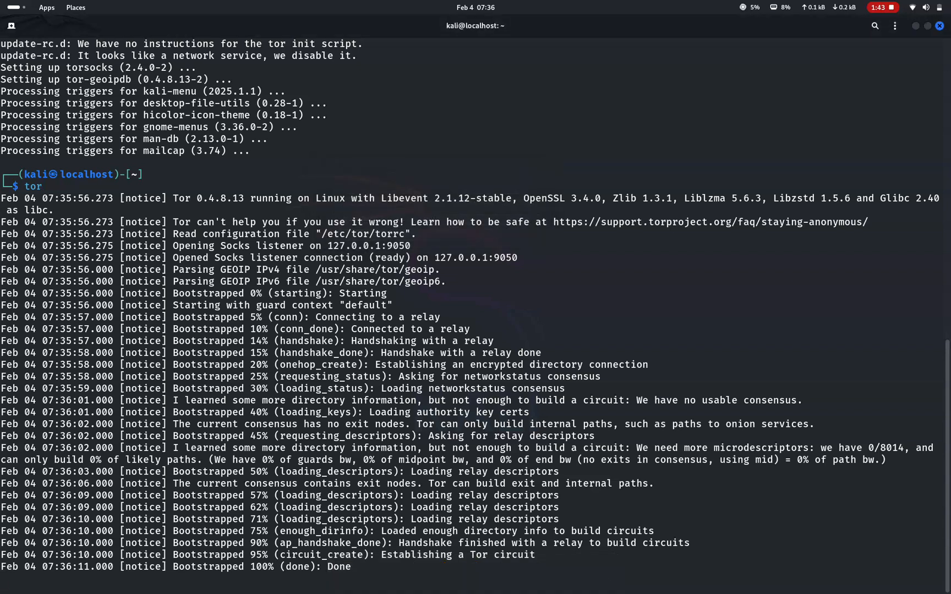
pyautogui.click(584, 572)
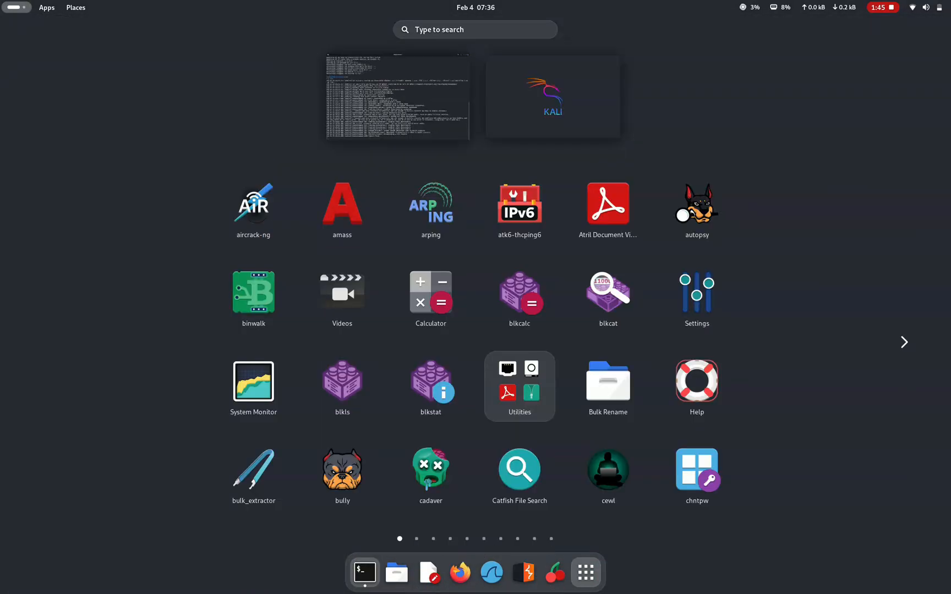
pyautogui.click(364, 571)
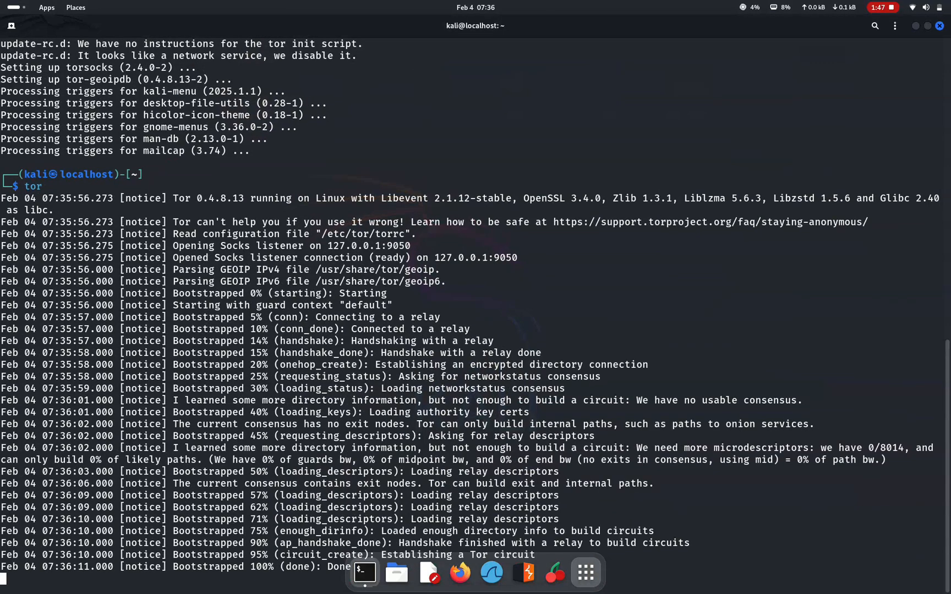
pyautogui.click(571, 572)
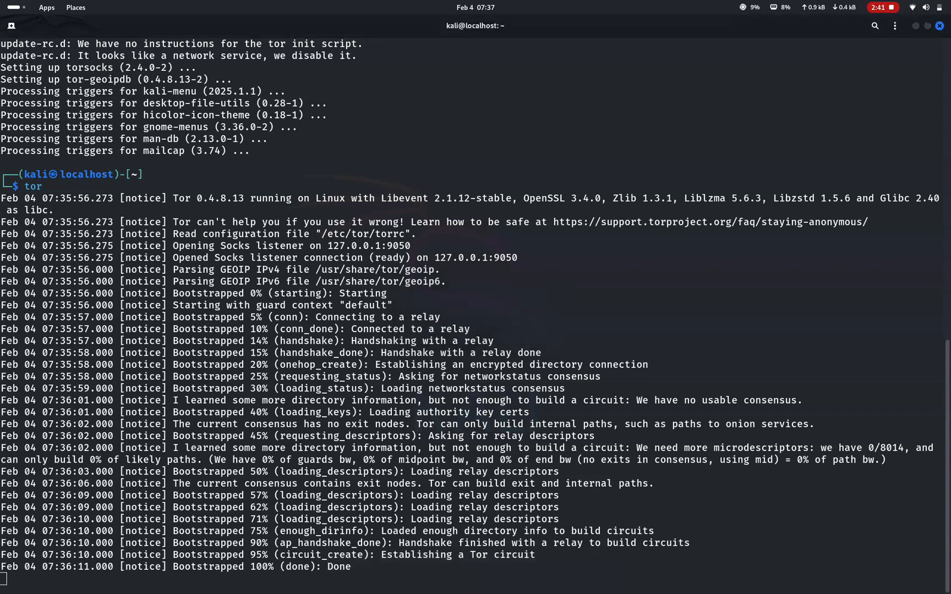
pyautogui.click(572, 572)
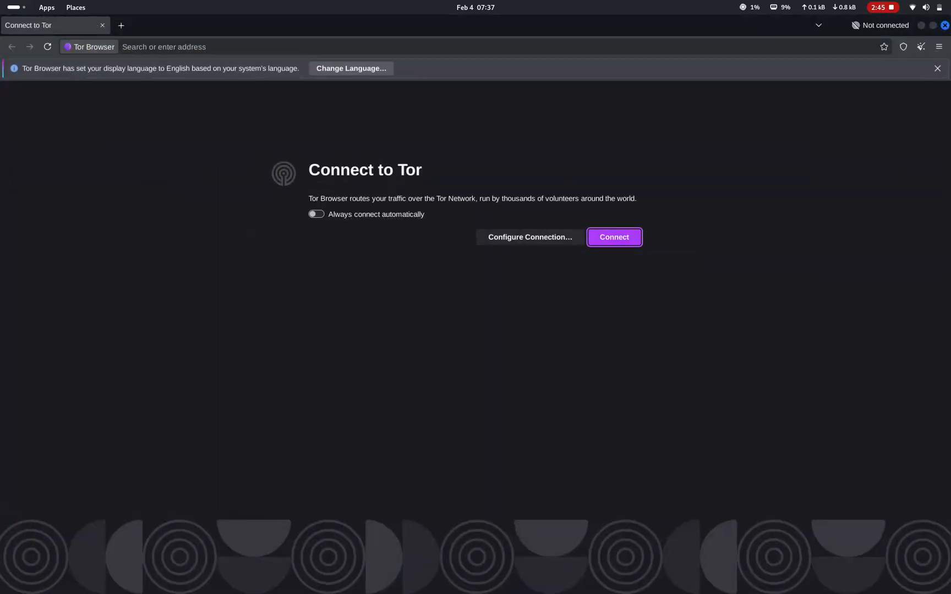
# Connect Tor Browser to the Tor network until it shows Connected
pyautogui.click(613, 237)
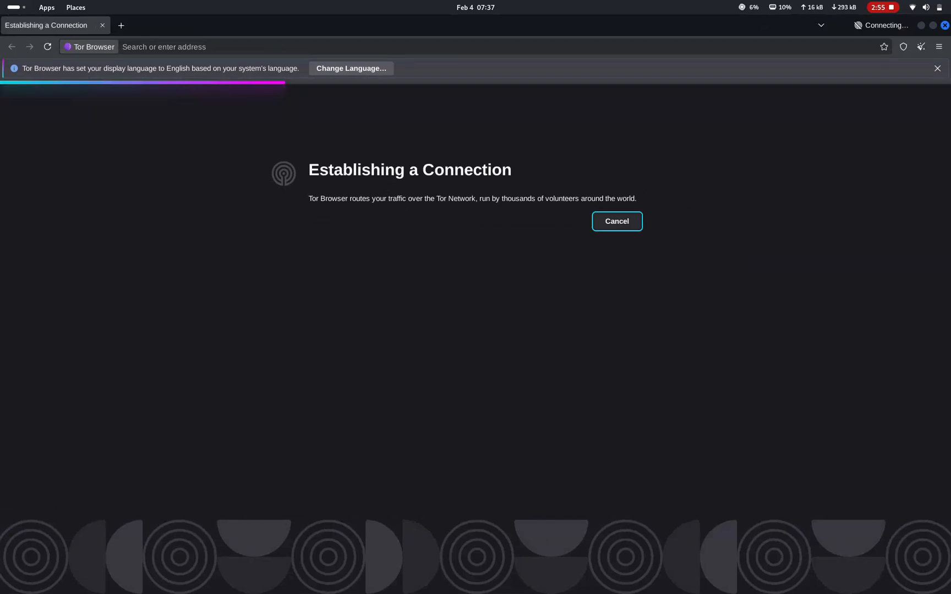
pyautogui.click(936, 68)
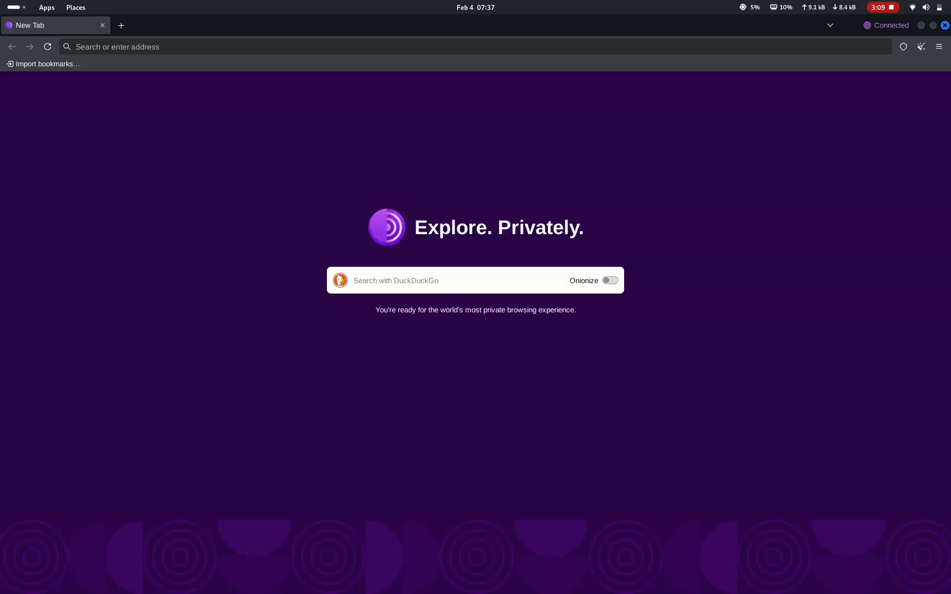
# Turn on Onionize and search DuckDuckGo for 'cds watch'
pyautogui.click(610, 281)
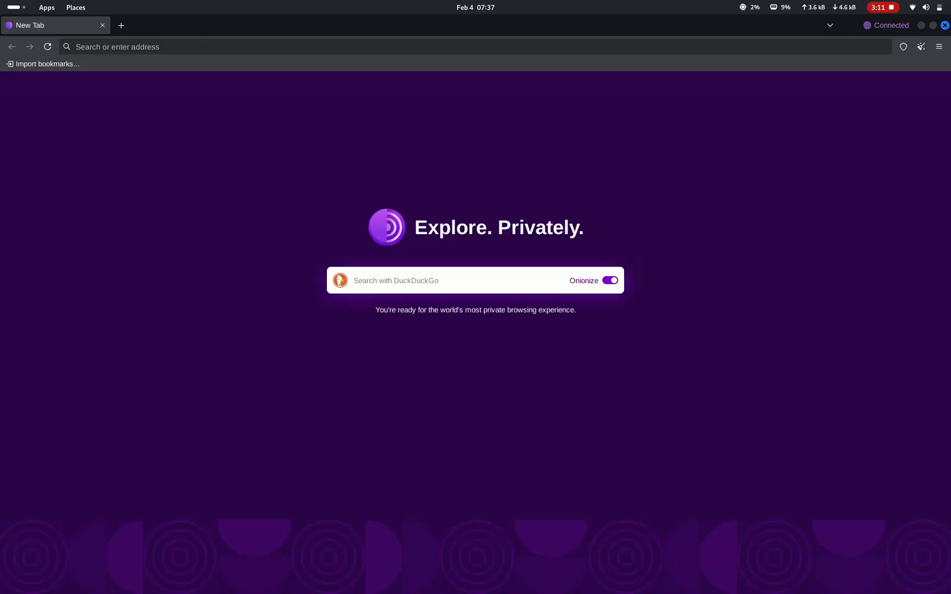
pyautogui.click(455, 280)
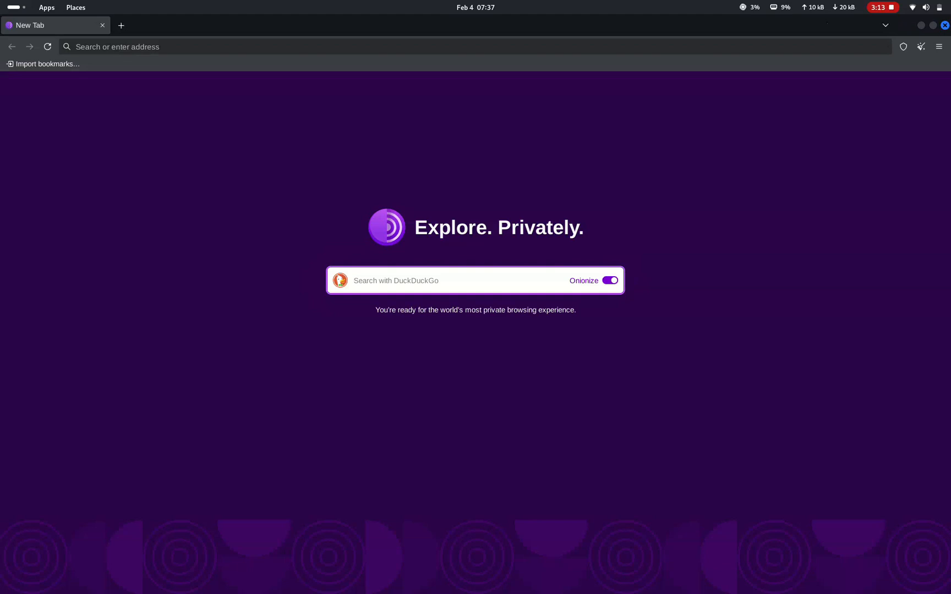
pyautogui.write('cds wat')
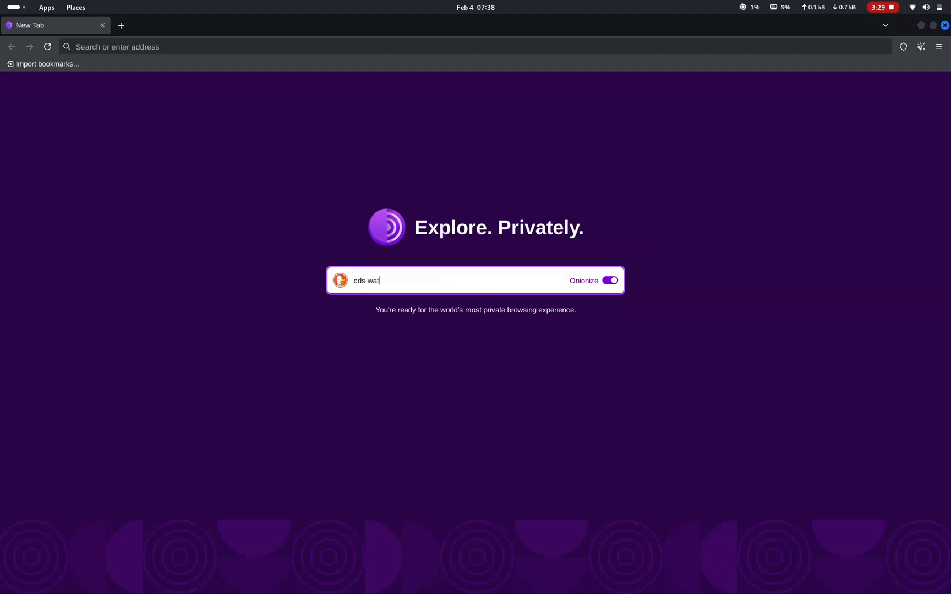
pyautogui.write('ch')
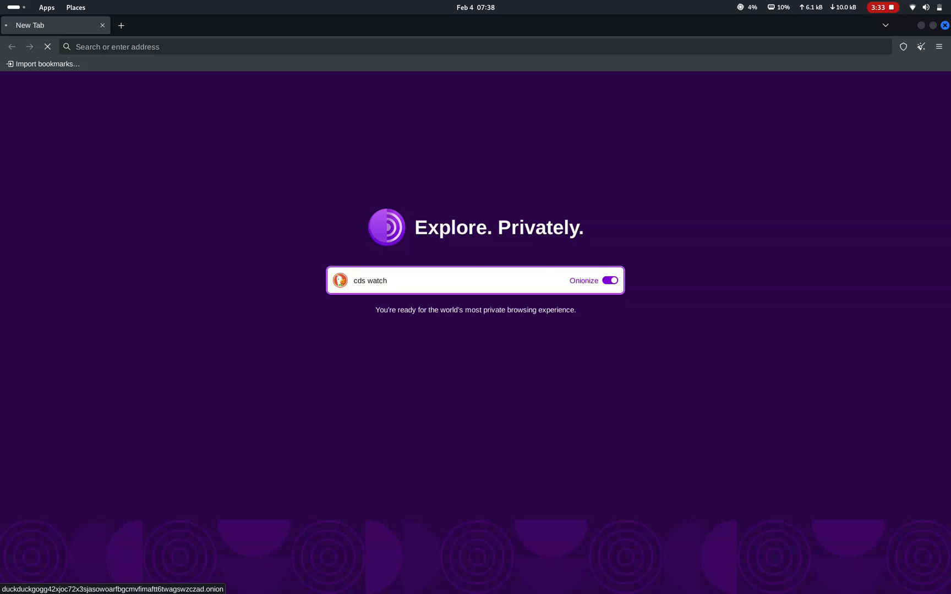
pyautogui.click(387, 280)
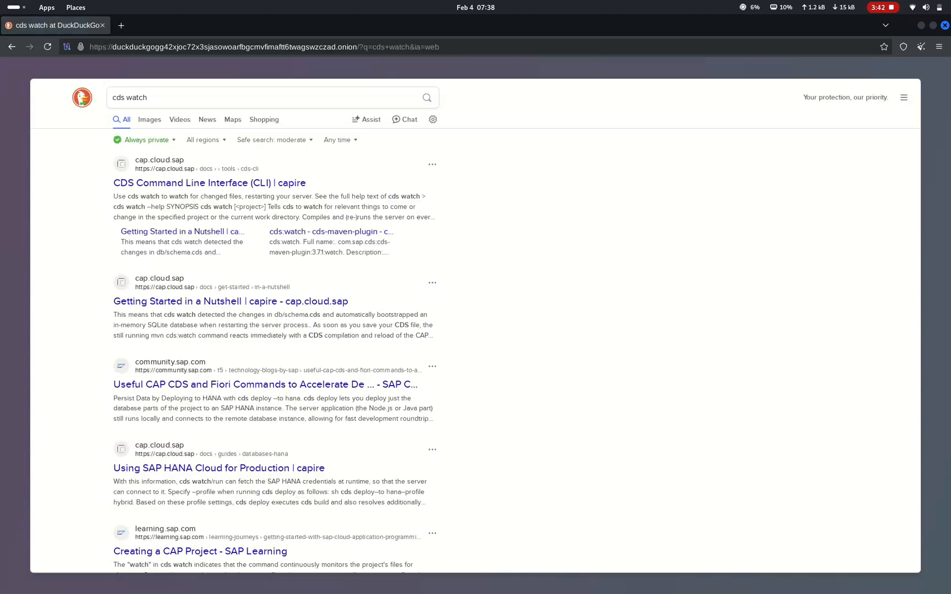
# Close Tor Browser, stop Tor with Ctrl+C, and close the Terminal window
pyautogui.scroll(-3)
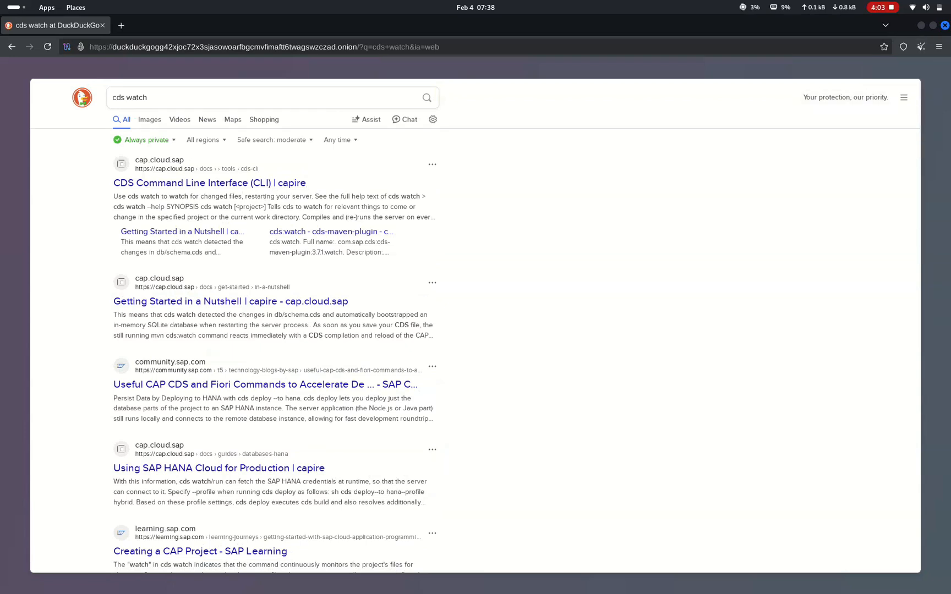
pyautogui.click(80, 47)
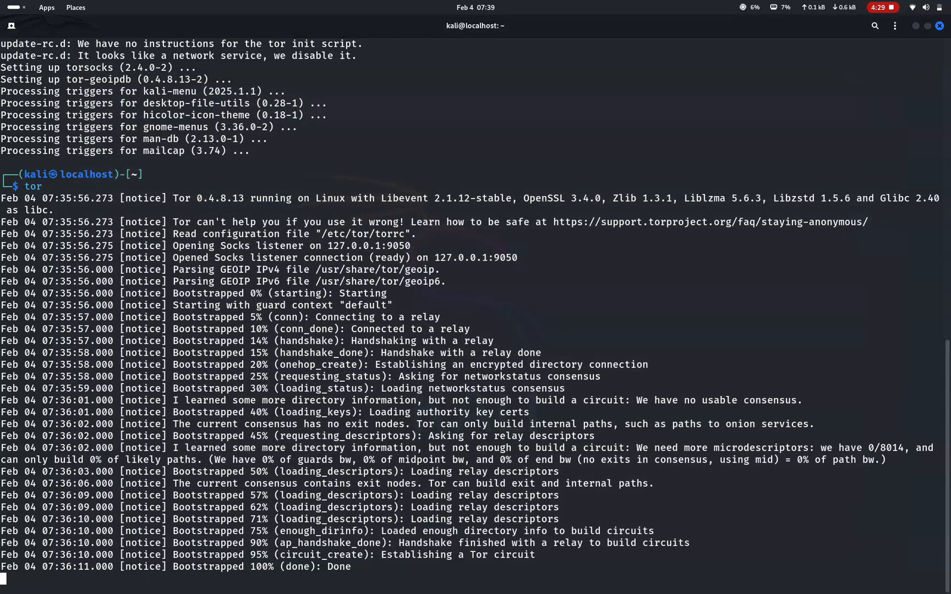
pyautogui.press('ctrl+c')
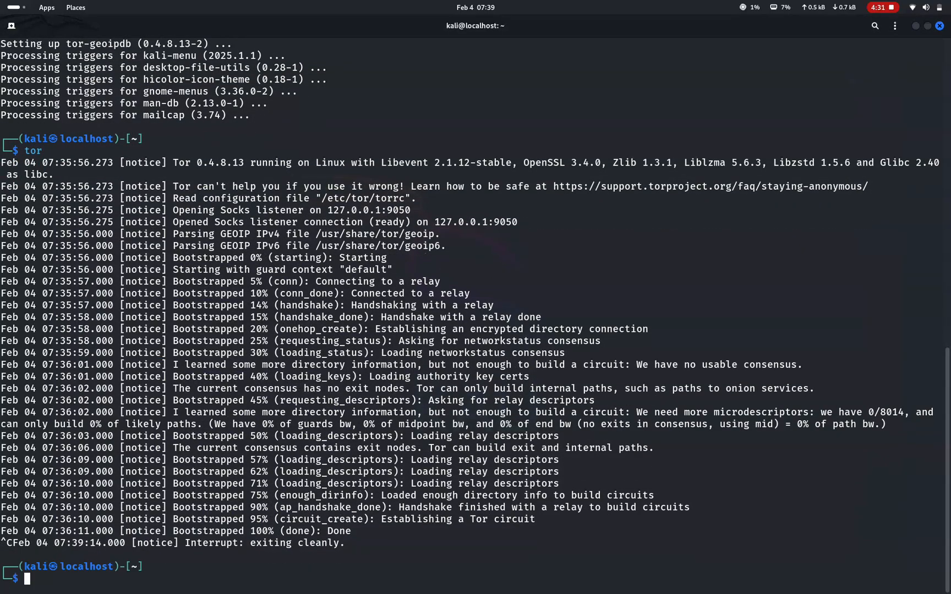
pyautogui.click(940, 25)
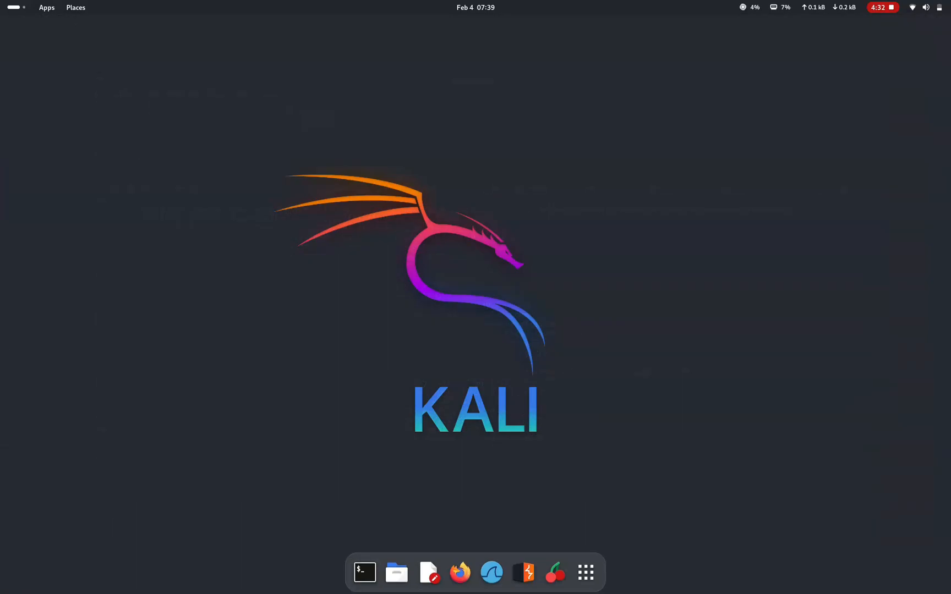